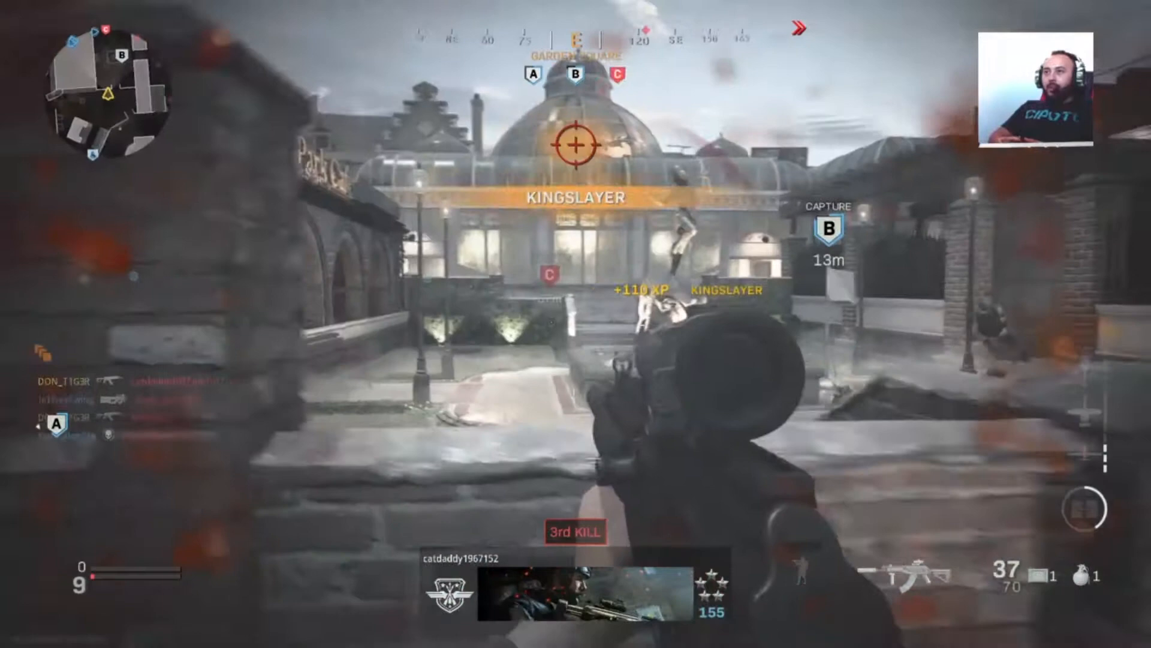
{"action": "mouse_move", "coordinate": [576, 324]}
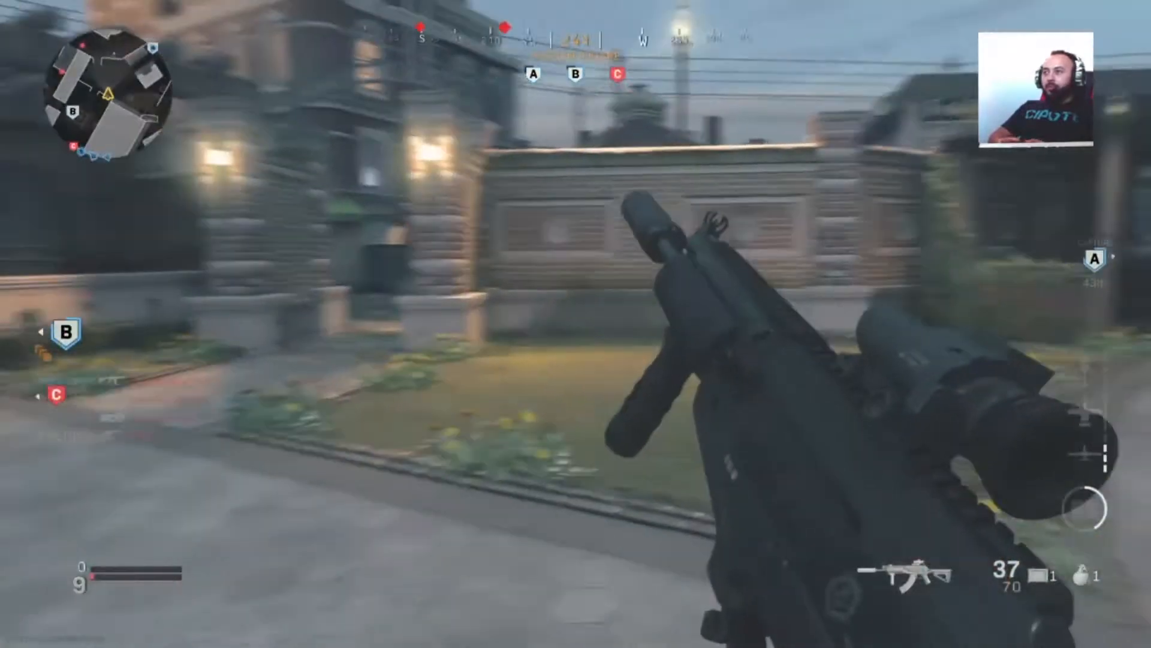
{"action": "mouse_move", "coordinate": [576, 323]}
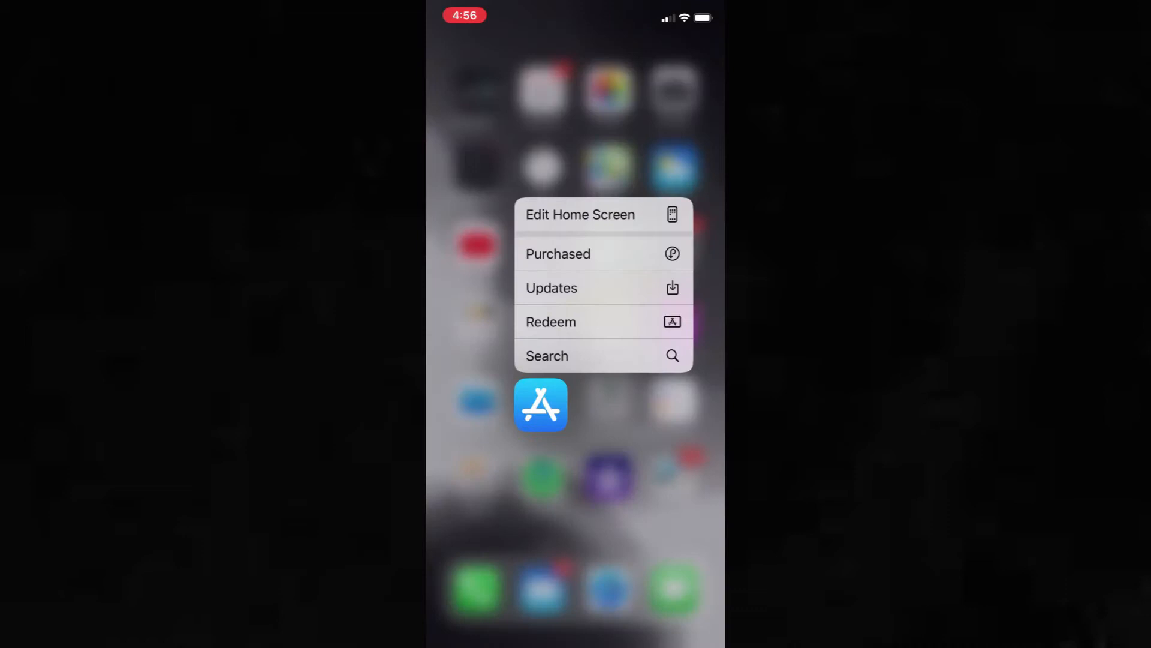
Search the App Store for 'streamlabs' and locate the installed Streamlabs: Stream Live app.
{"action": "left_click", "coordinate": [547, 356]}
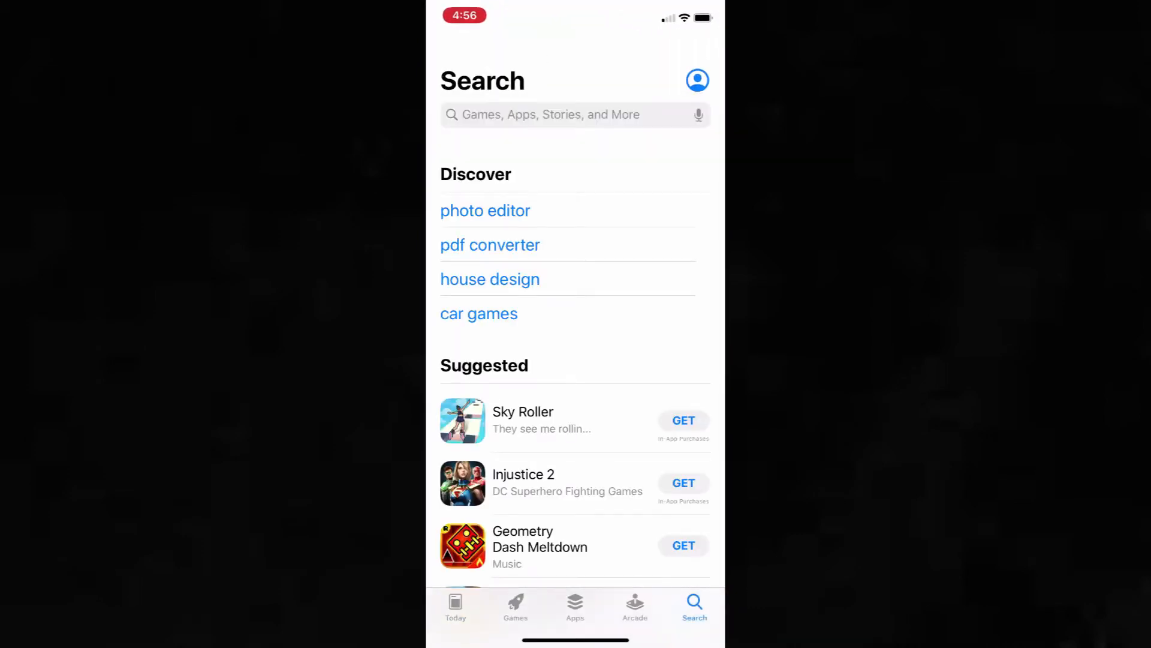
{"action": "type", "text": "Str"}
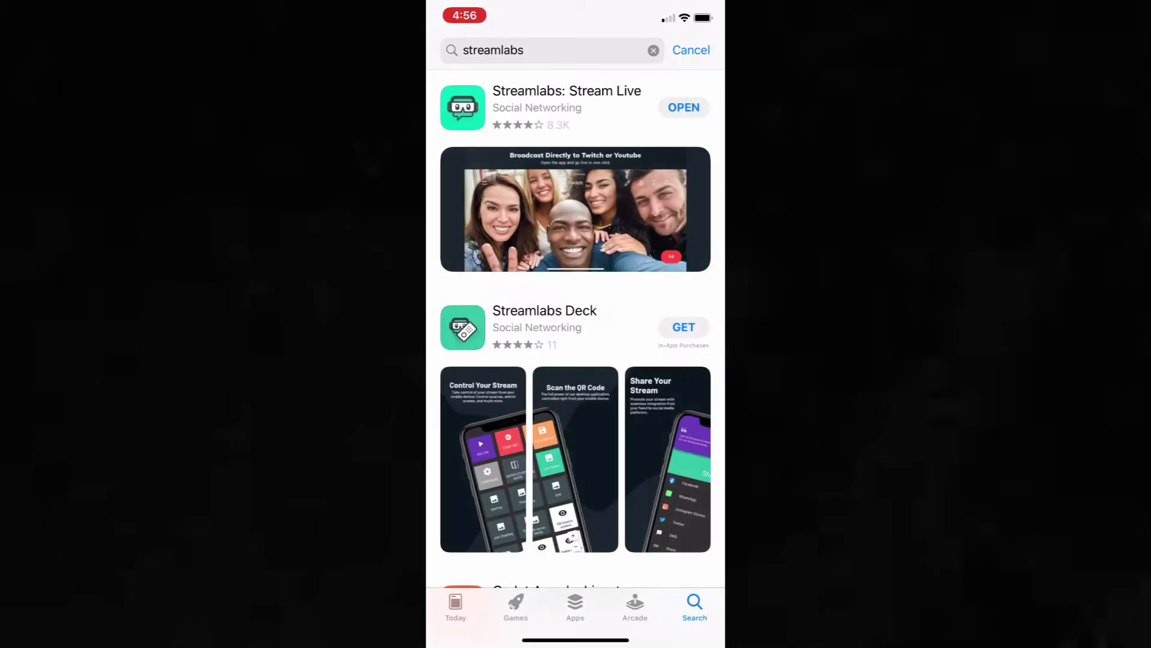
{"action": "left_click", "coordinate": [566, 107]}
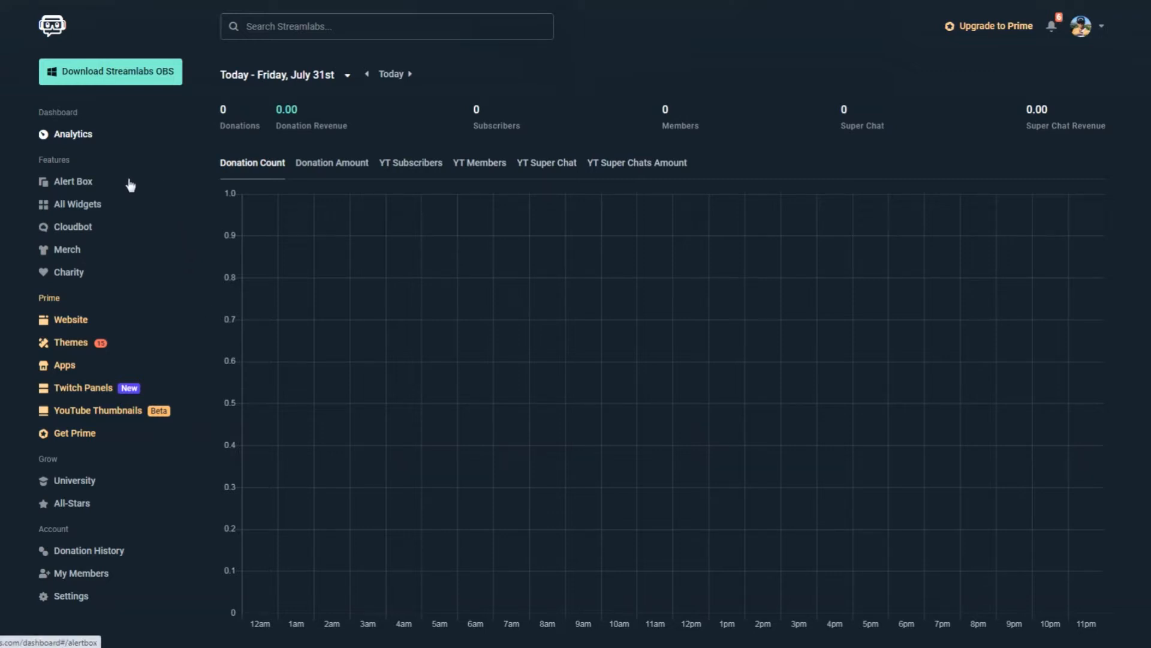
{"action": "mouse_move", "coordinate": [82, 192]}
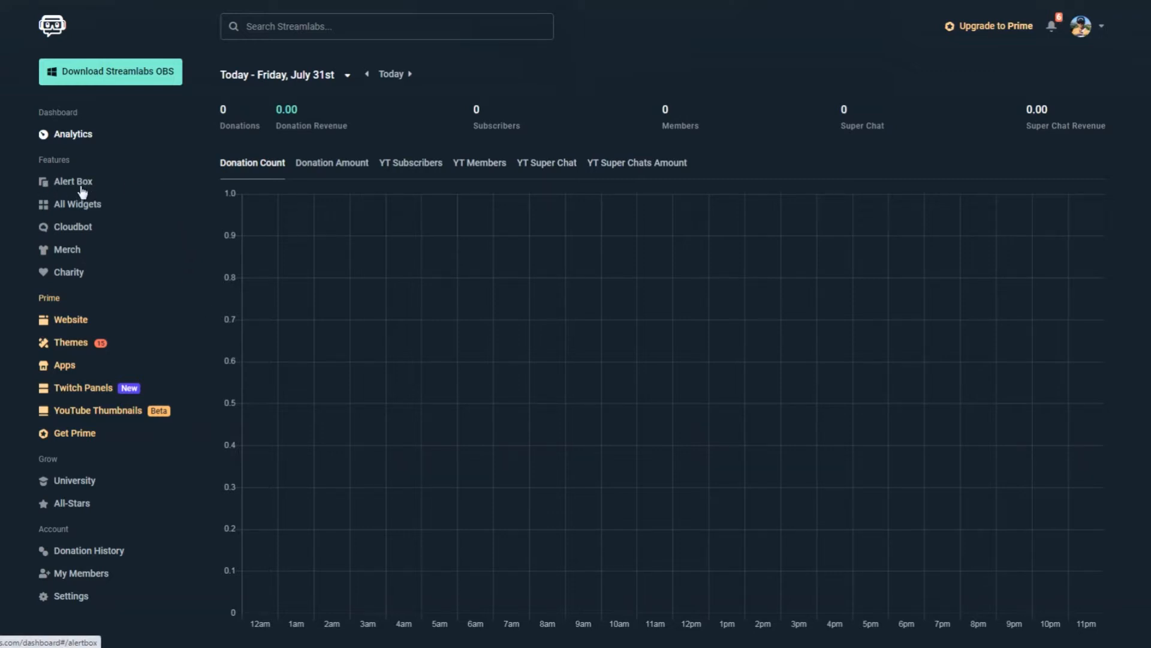
Go to the Alert Box feature page from the dashboard's Features sidebar.
{"action": "left_click", "coordinate": [72, 180]}
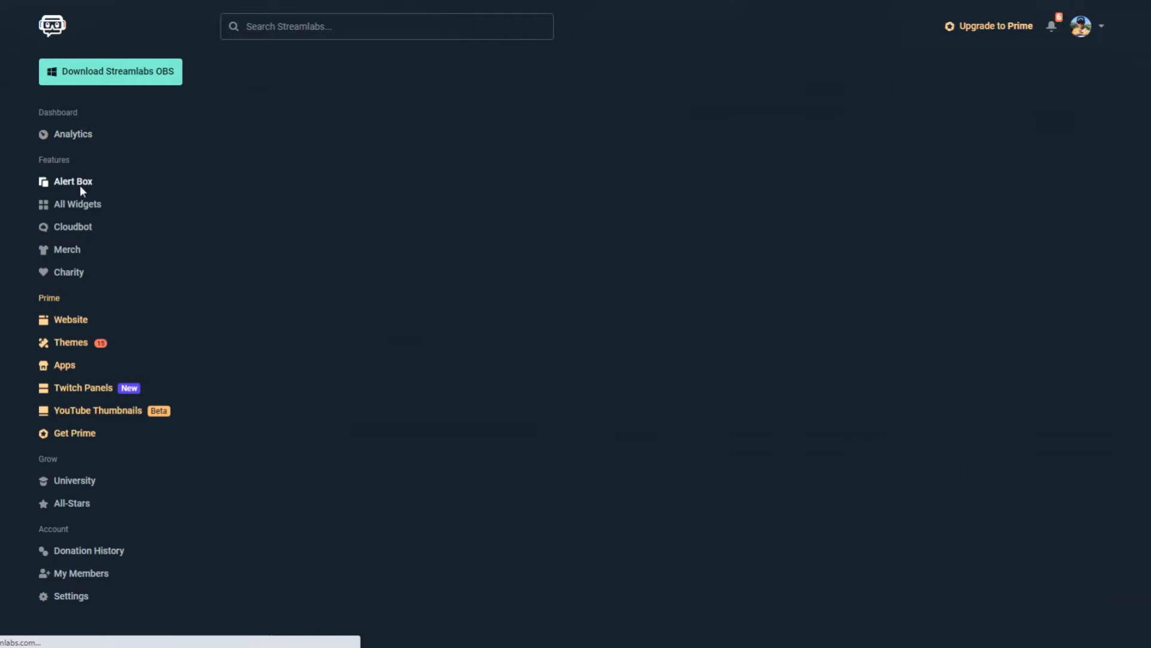
Copy the Alert Box v2 stream URL for adding to streaming software.
{"action": "left_click", "coordinate": [73, 182]}
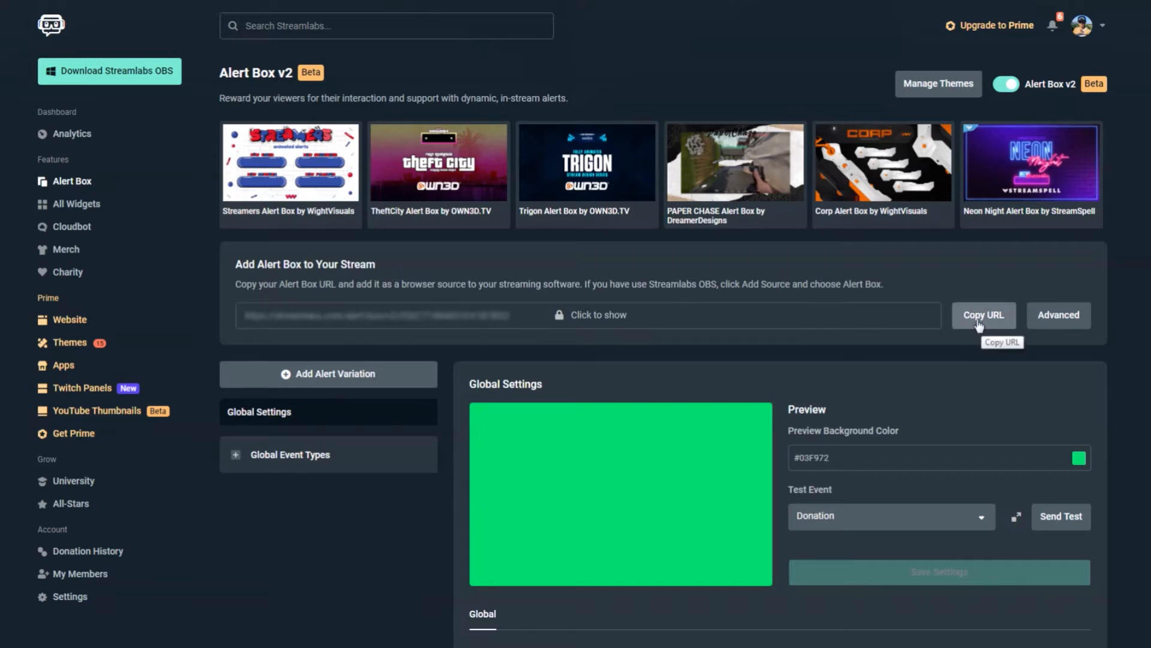
{"action": "mouse_move", "coordinate": [664, 310]}
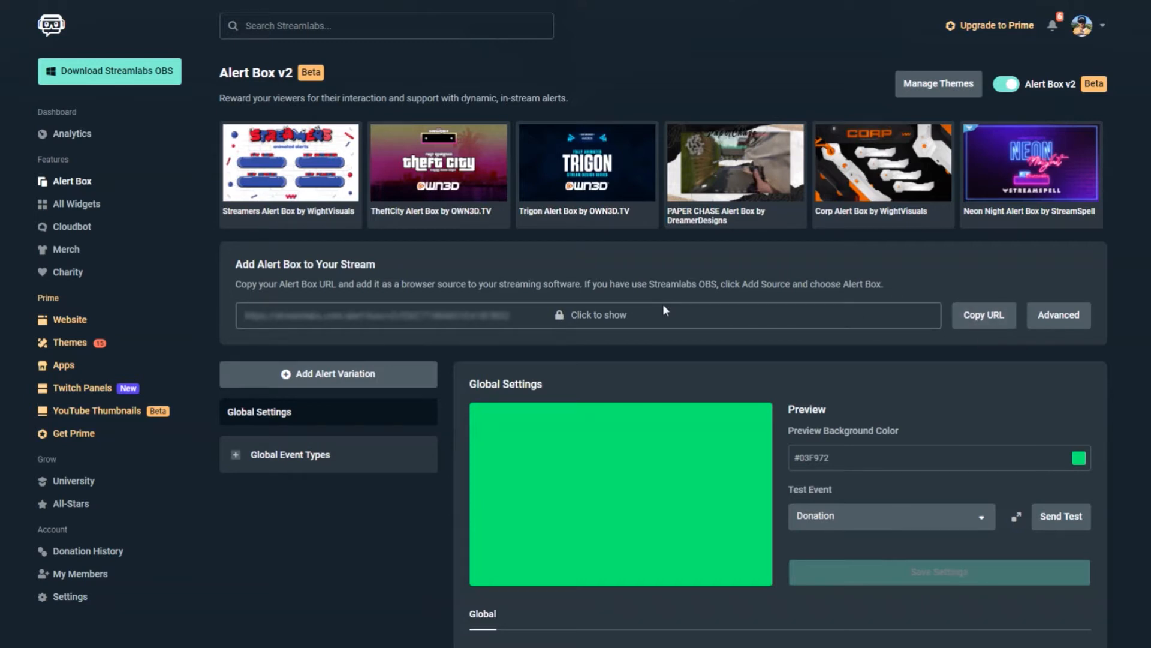